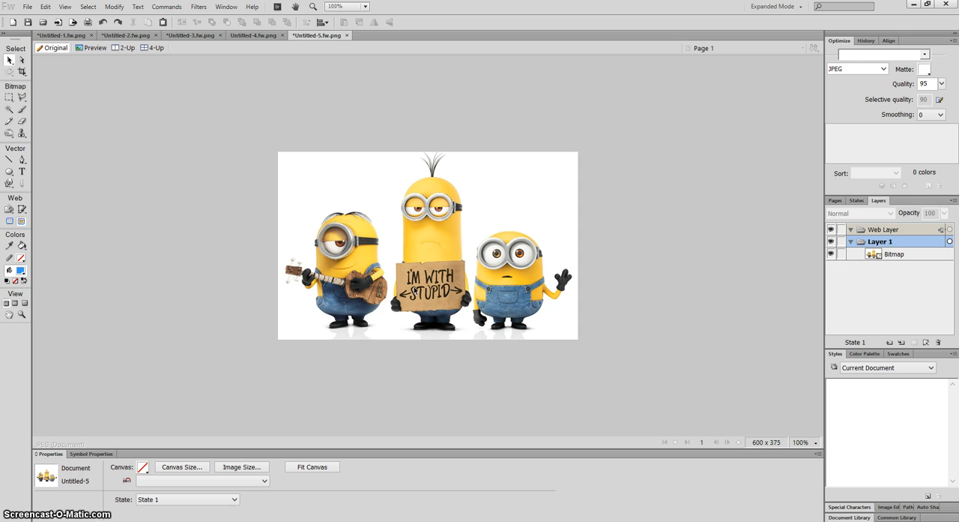
# Magic Wand-select the white area around the three minions and delete it, leaving transparent checkers.
pyautogui.click(291, 195)
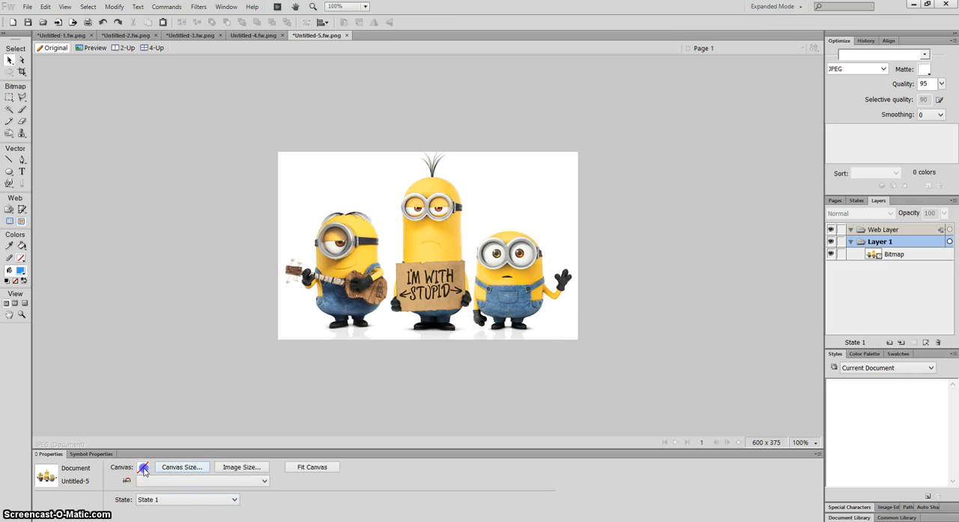
pyautogui.click(144, 467)
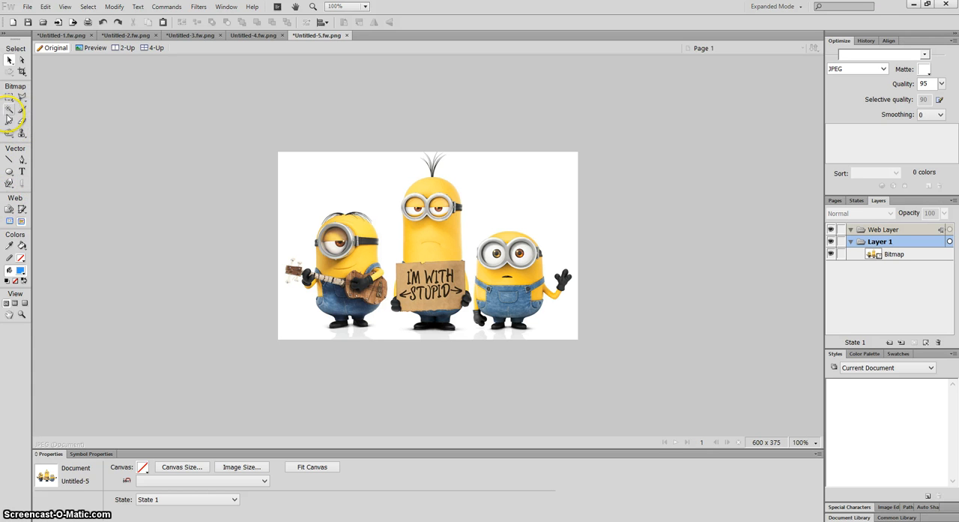
pyautogui.click(10, 110)
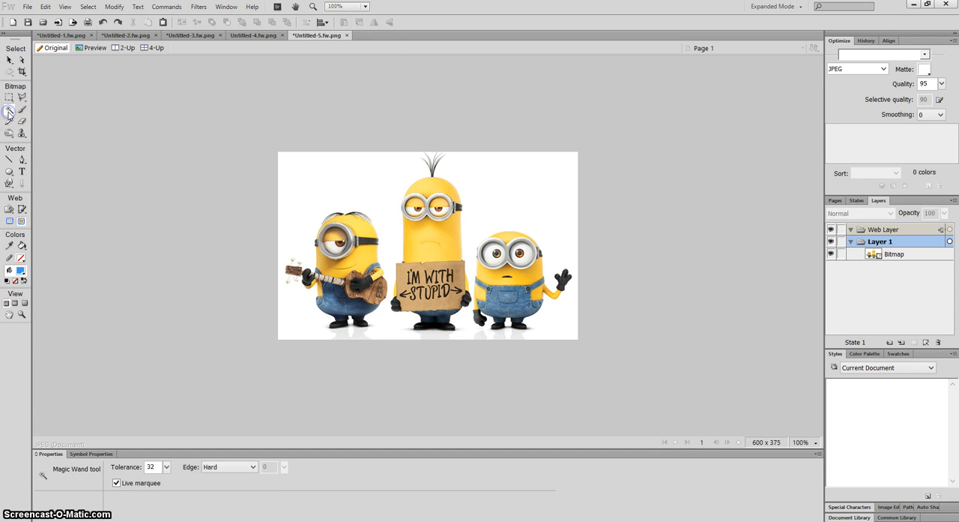
pyautogui.click(343, 177)
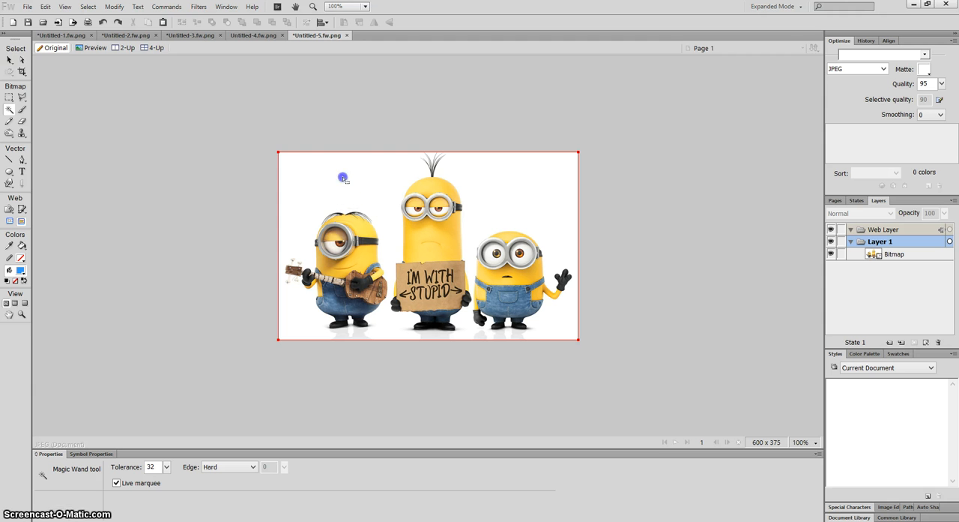
pyautogui.click(375, 303)
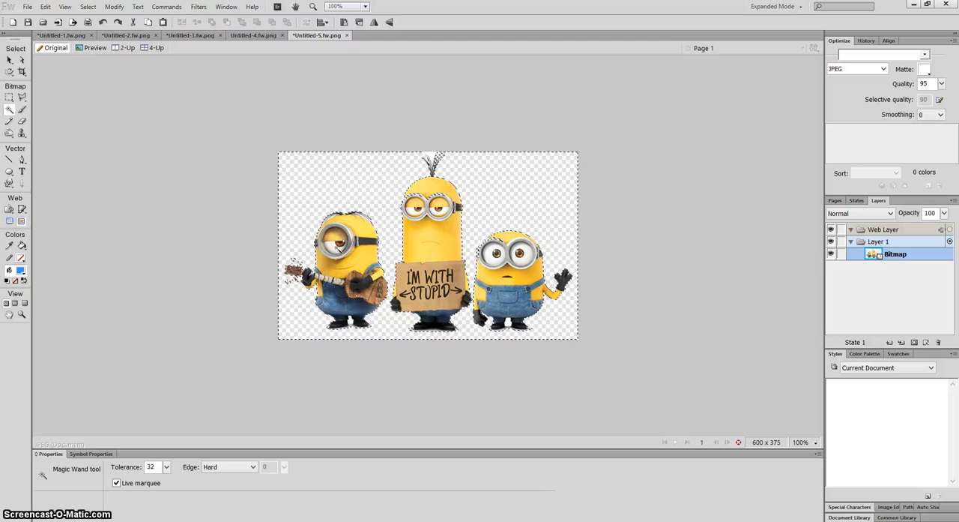
pyautogui.moveTo(501, 212)
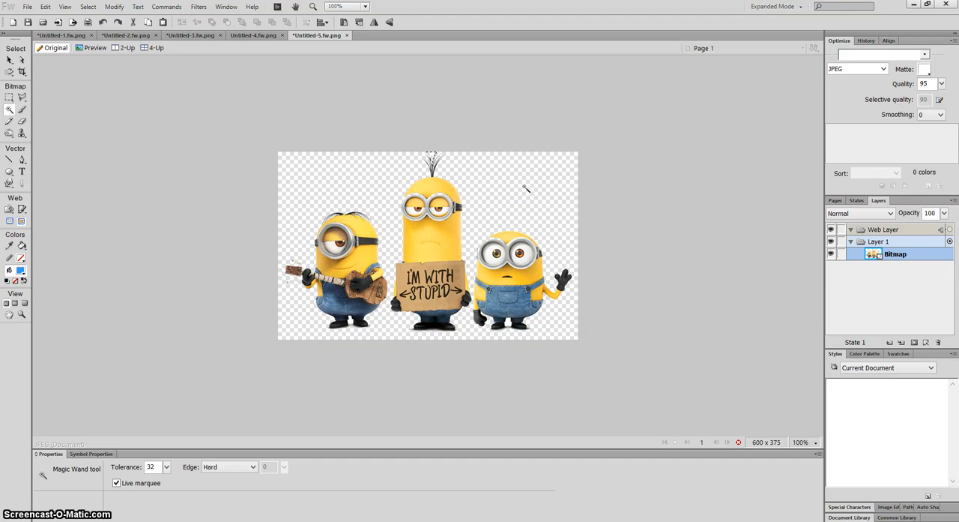
pyautogui.moveTo(101, 173)
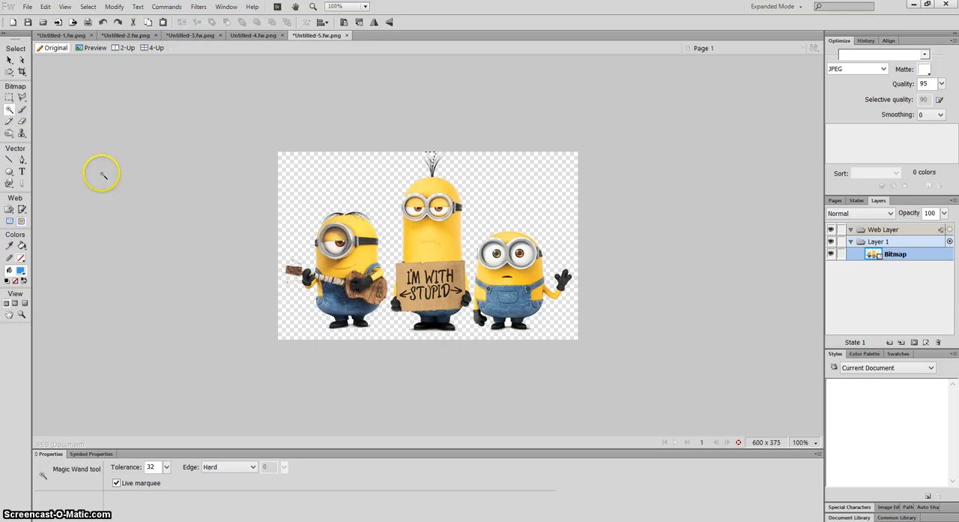
pyautogui.click(10, 60)
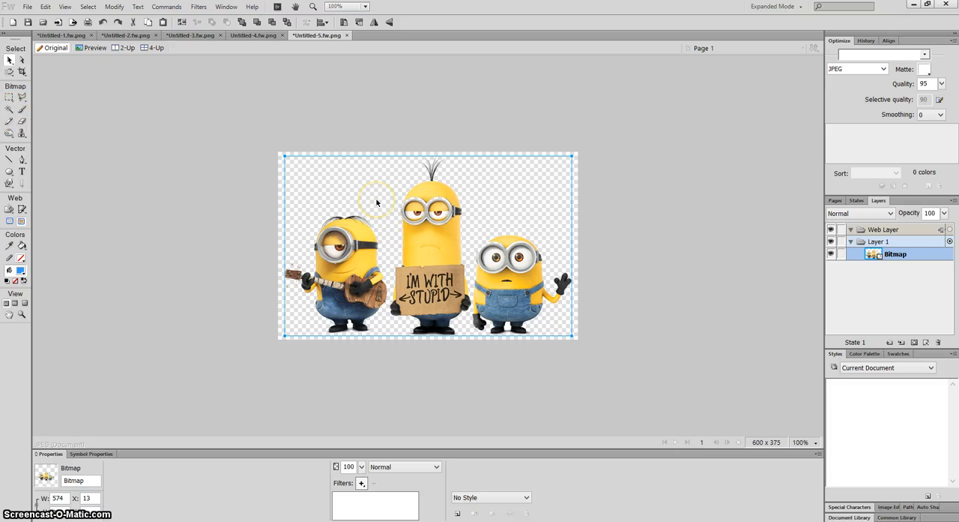
pyautogui.moveTo(326, 178)
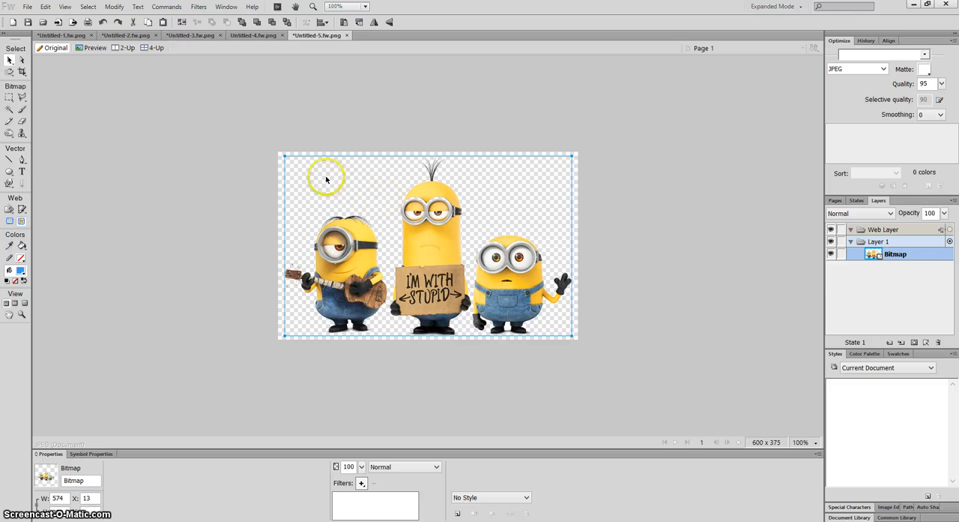